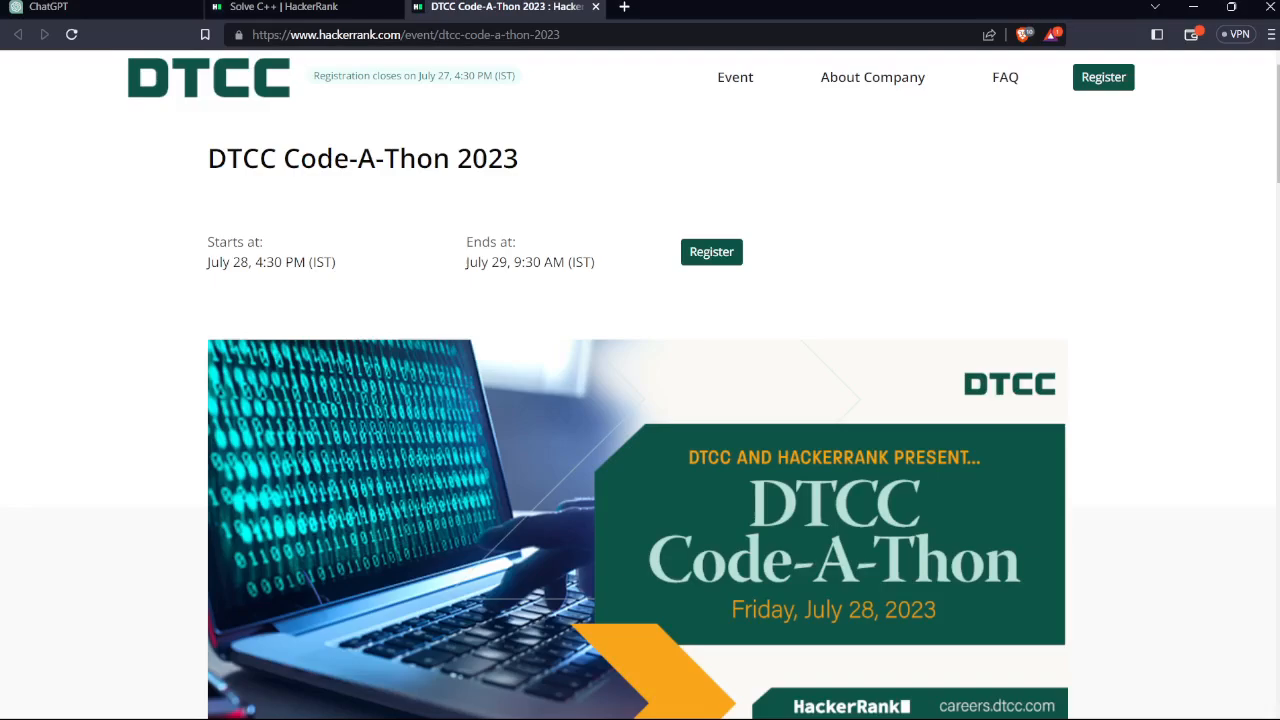
Highlight the hour of the July 29, 9:30 AM (IST) end time beside 'Ends at:'.
{"action": "double_click", "coordinate": [268, 261]}
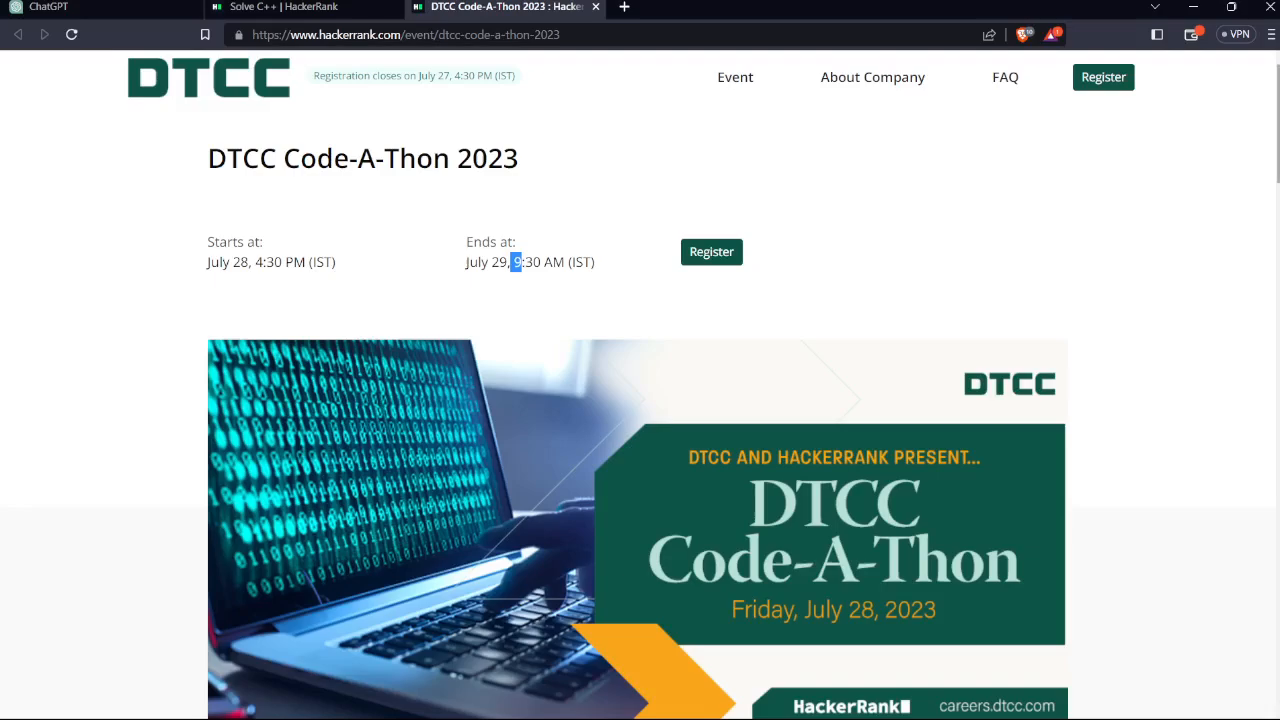
Scroll to Event Details and highlight the DTCC overview paragraph from its end up to its second line.
{"action": "scroll", "scroll_direction": "down", "scroll_amount": 3}
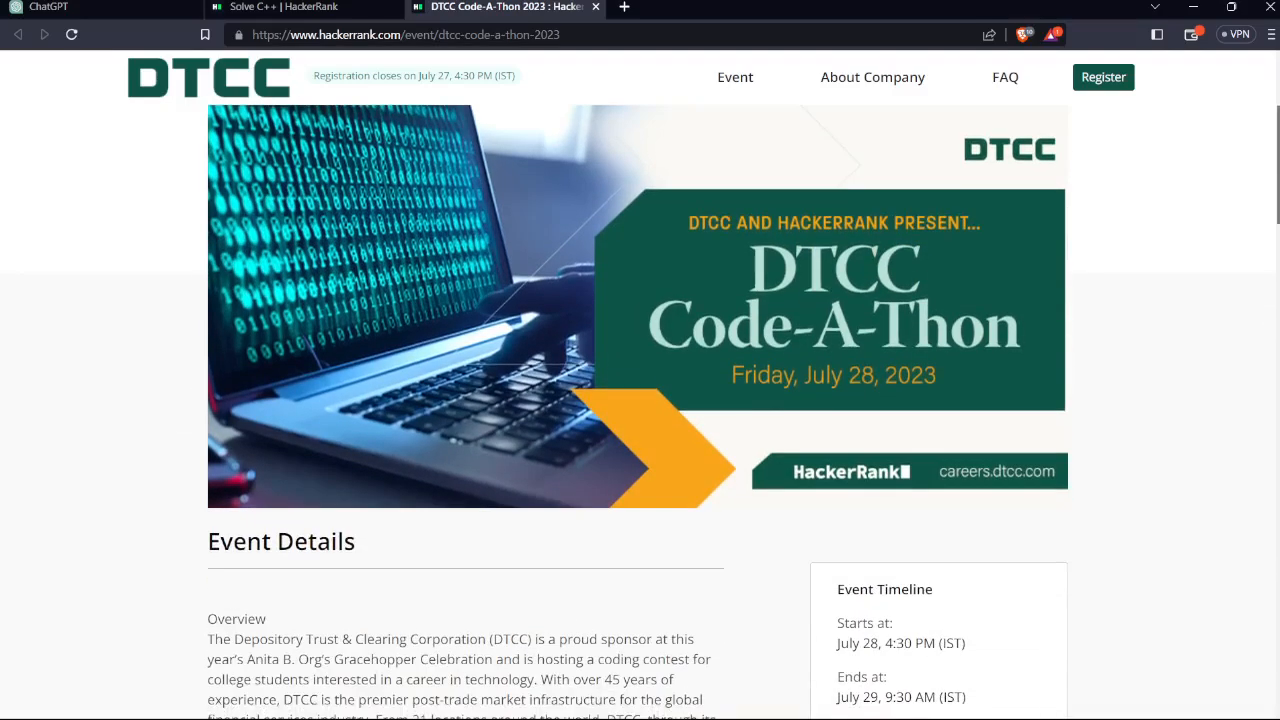
{"action": "scroll", "scroll_direction": "down", "scroll_amount": 3}
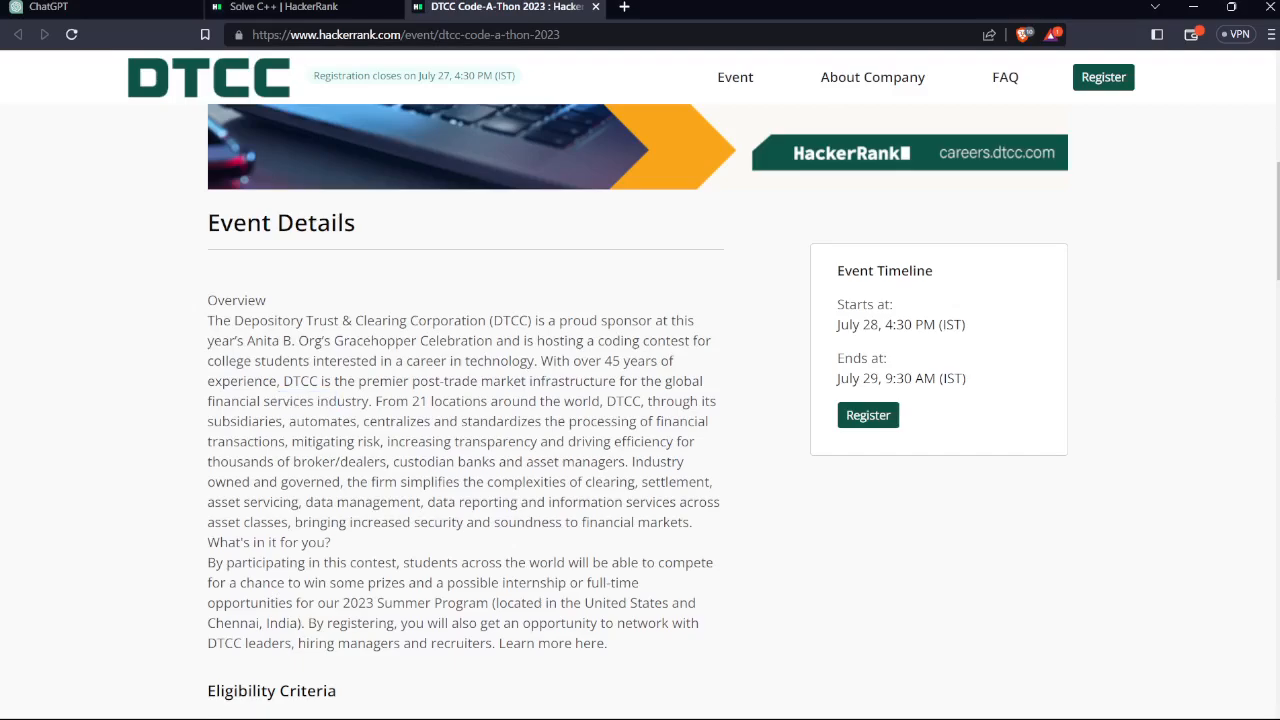
{"action": "left_click_drag", "start_coordinate": [348, 521], "coordinate": [330, 542]}
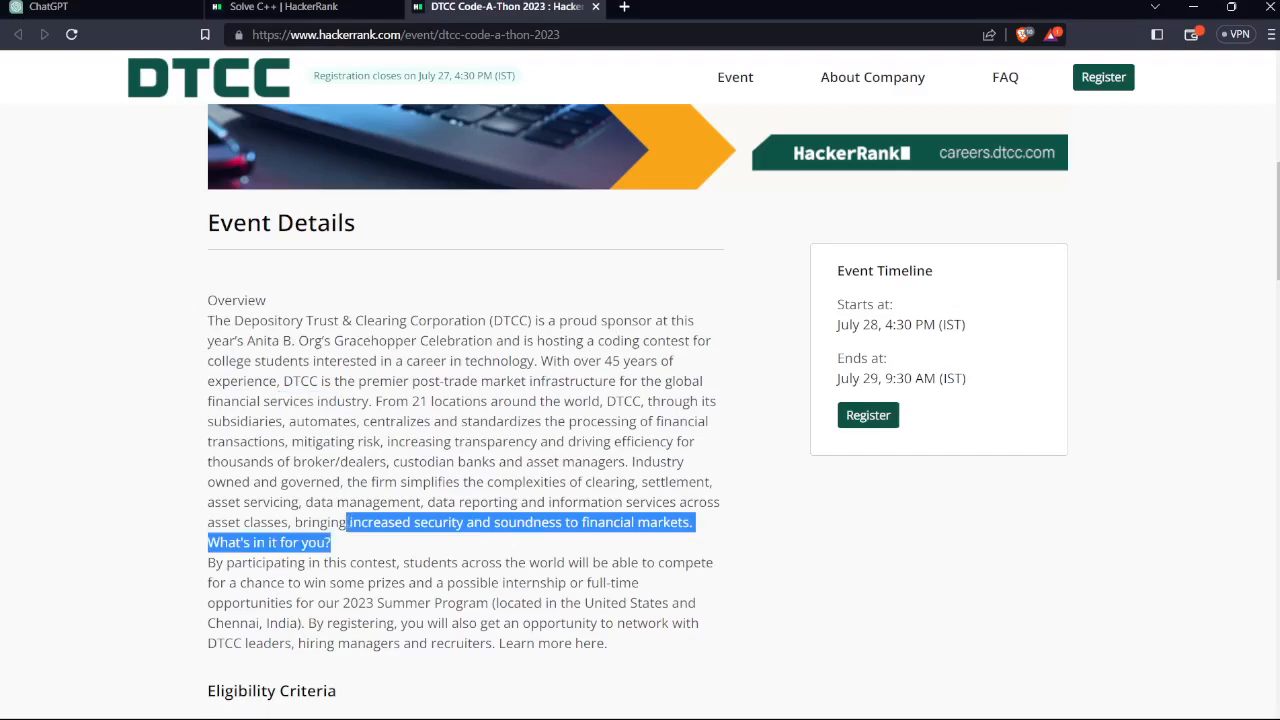
{"action": "left_click_drag", "start_coordinate": [330, 542], "coordinate": [222, 340]}
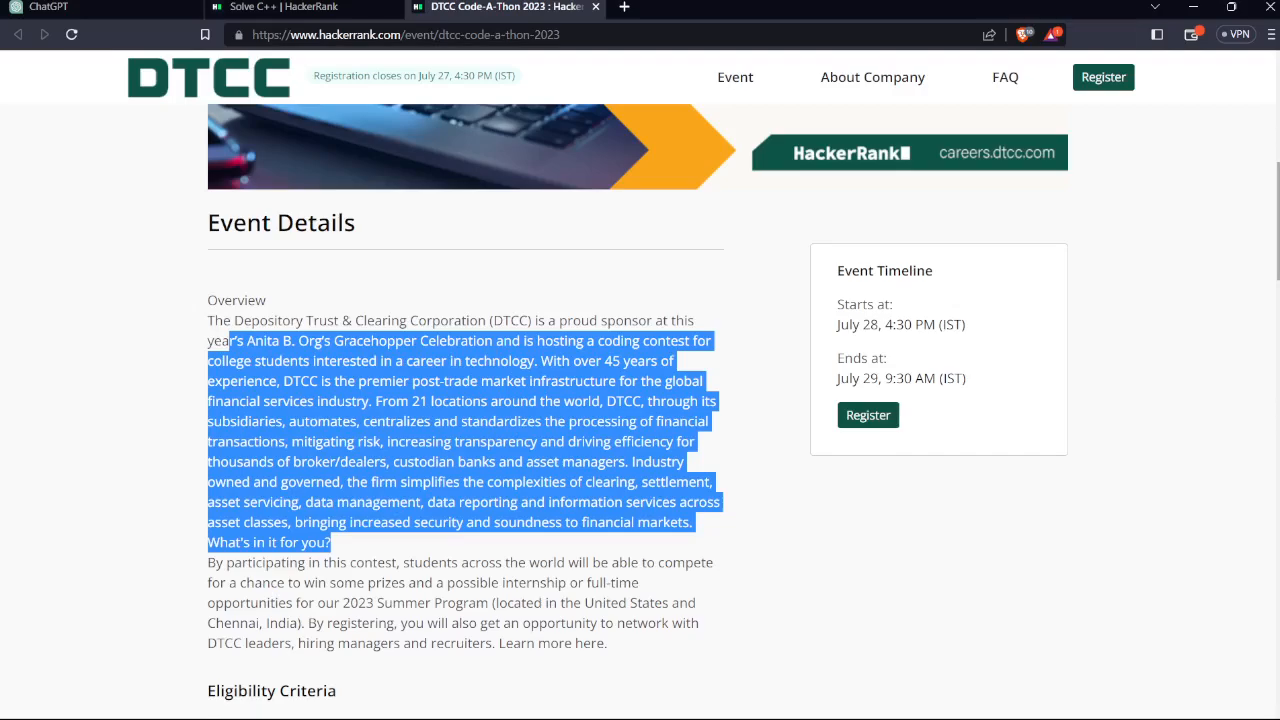
Scroll past the overview to show Eligibility Criteria and the Prizes list of iPad, AirPods Max, Meta Quest.
{"action": "scroll", "scroll_direction": "down", "scroll_amount": 3}
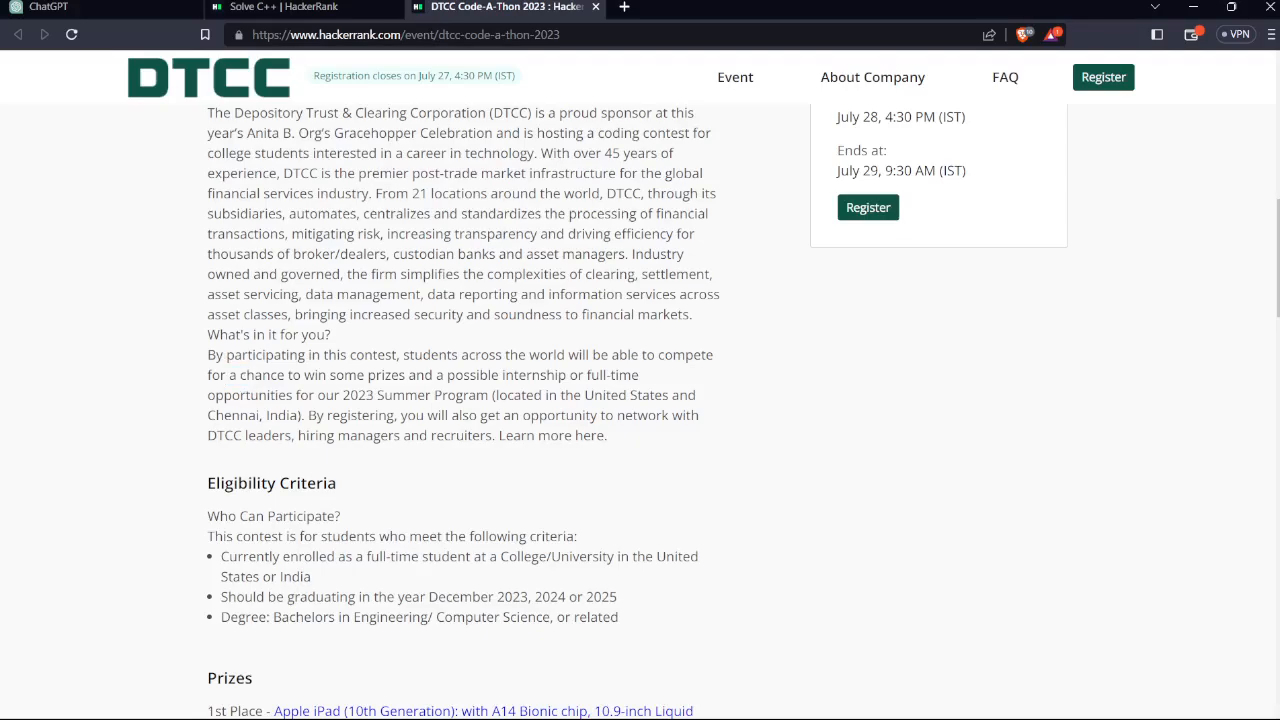
{"action": "double_click", "coordinate": [420, 395]}
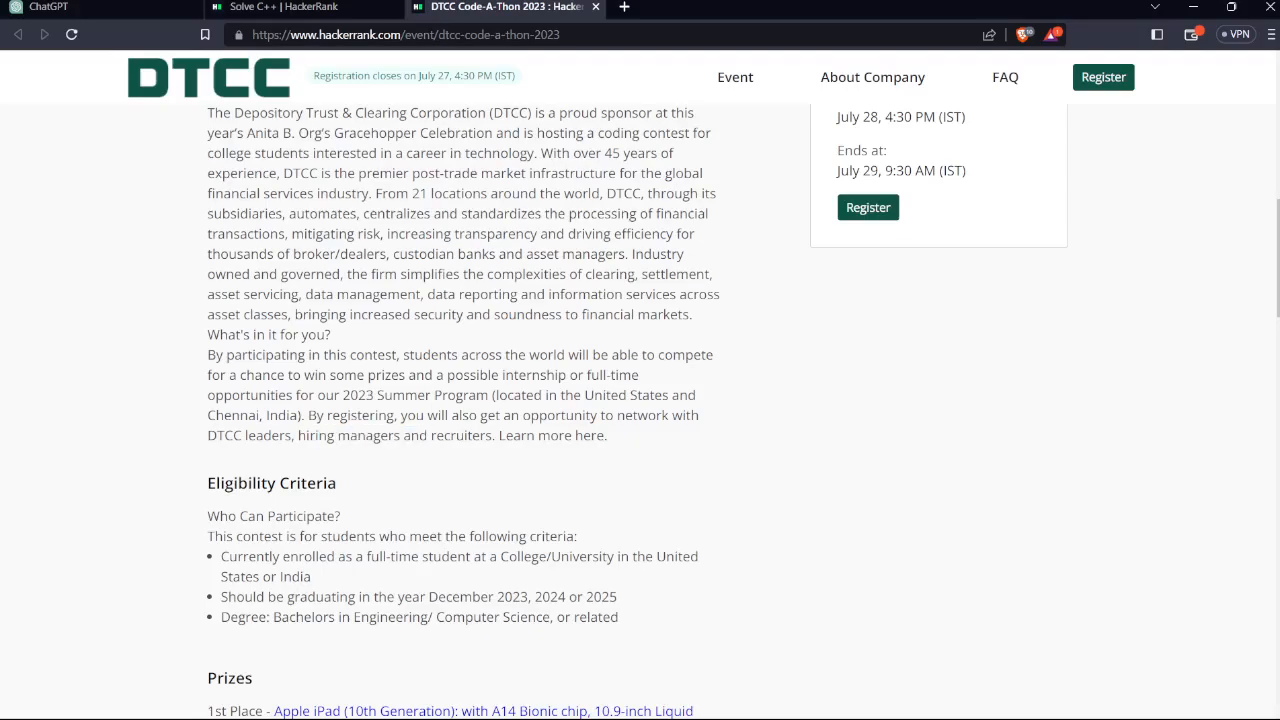
{"action": "scroll", "scroll_direction": "down", "scroll_amount": 3}
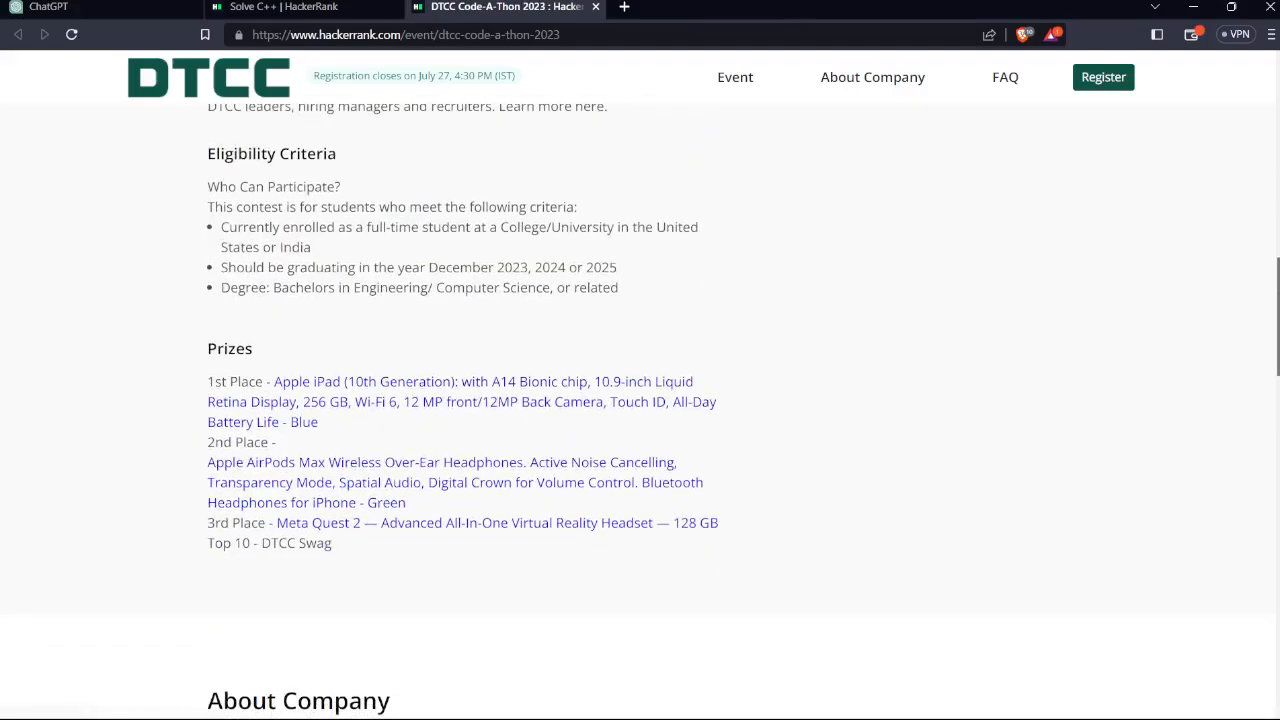
Highlight the Prizes list from the 1st Place iPad to Top 10 DTCC Swag.
{"action": "left_click_drag", "start_coordinate": [207, 153], "coordinate": [340, 187]}
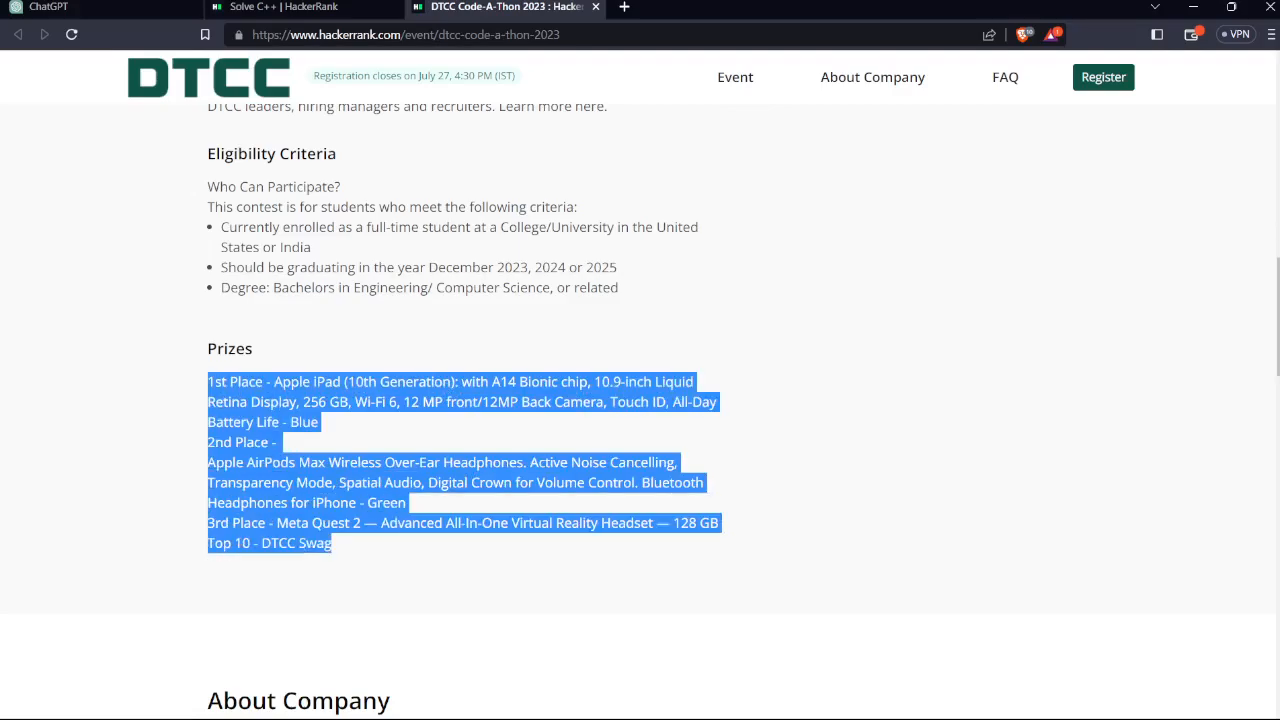
Scroll past About Company and the FAQ list to the page footer.
{"action": "scroll", "scroll_direction": "down", "scroll_amount": 3}
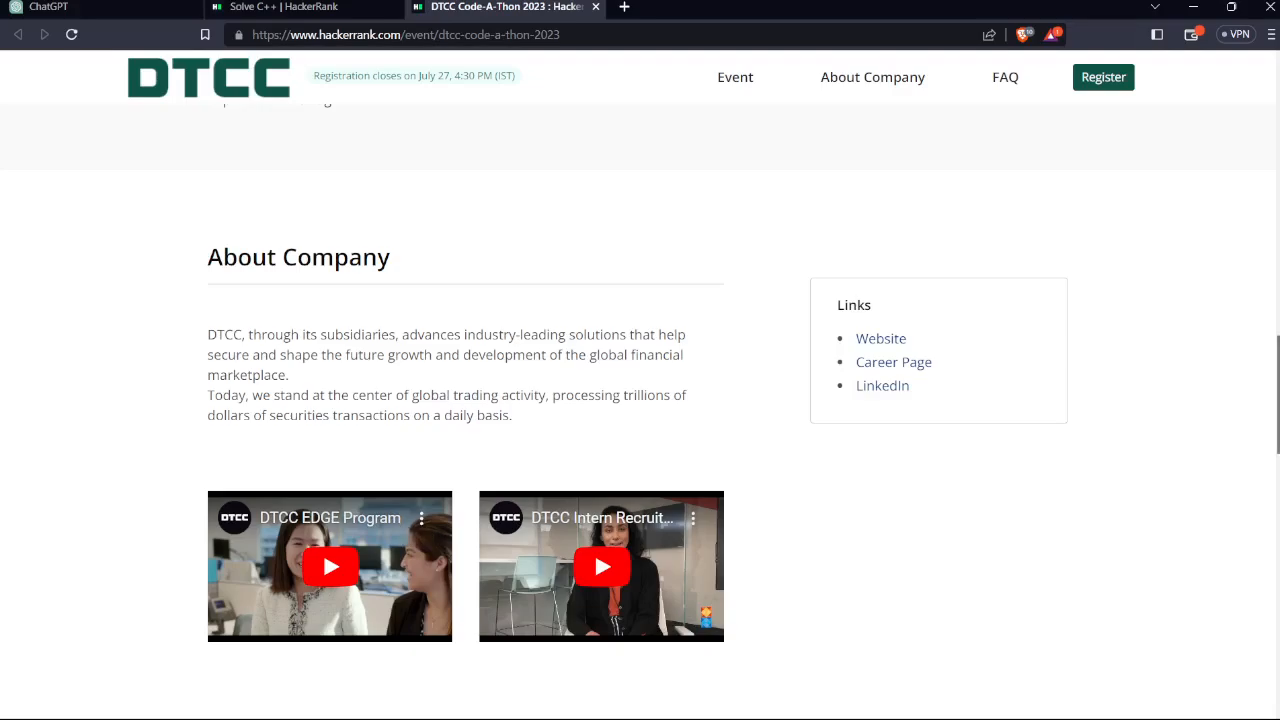
{"action": "scroll", "scroll_direction": "down", "scroll_amount": 3}
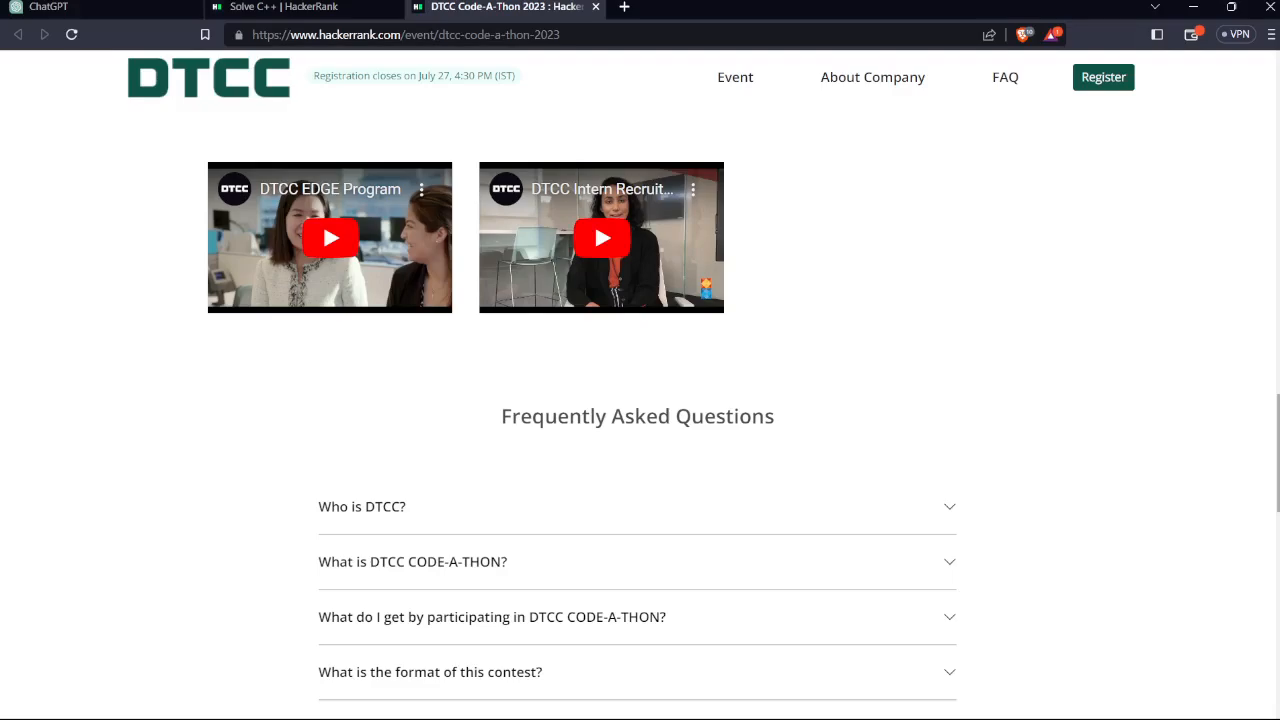
{"action": "scroll", "scroll_direction": "down", "scroll_amount": 3}
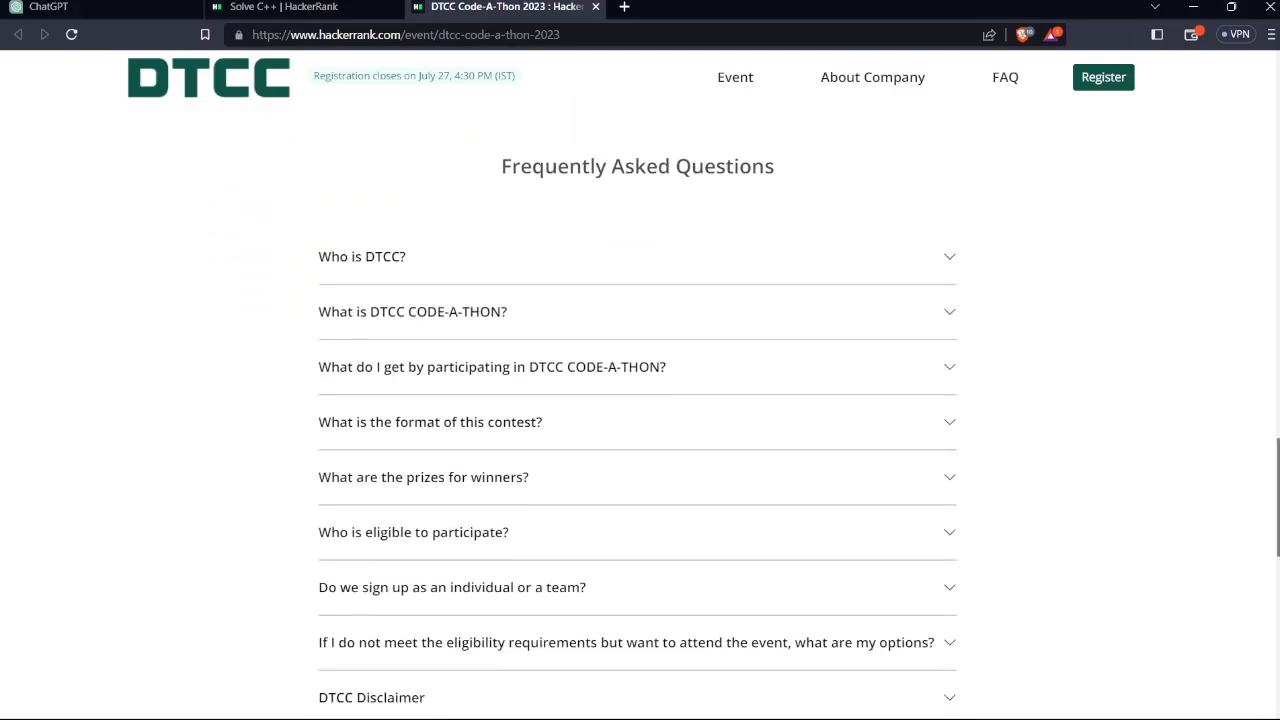
{"action": "scroll", "scroll_direction": "down", "scroll_amount": 3}
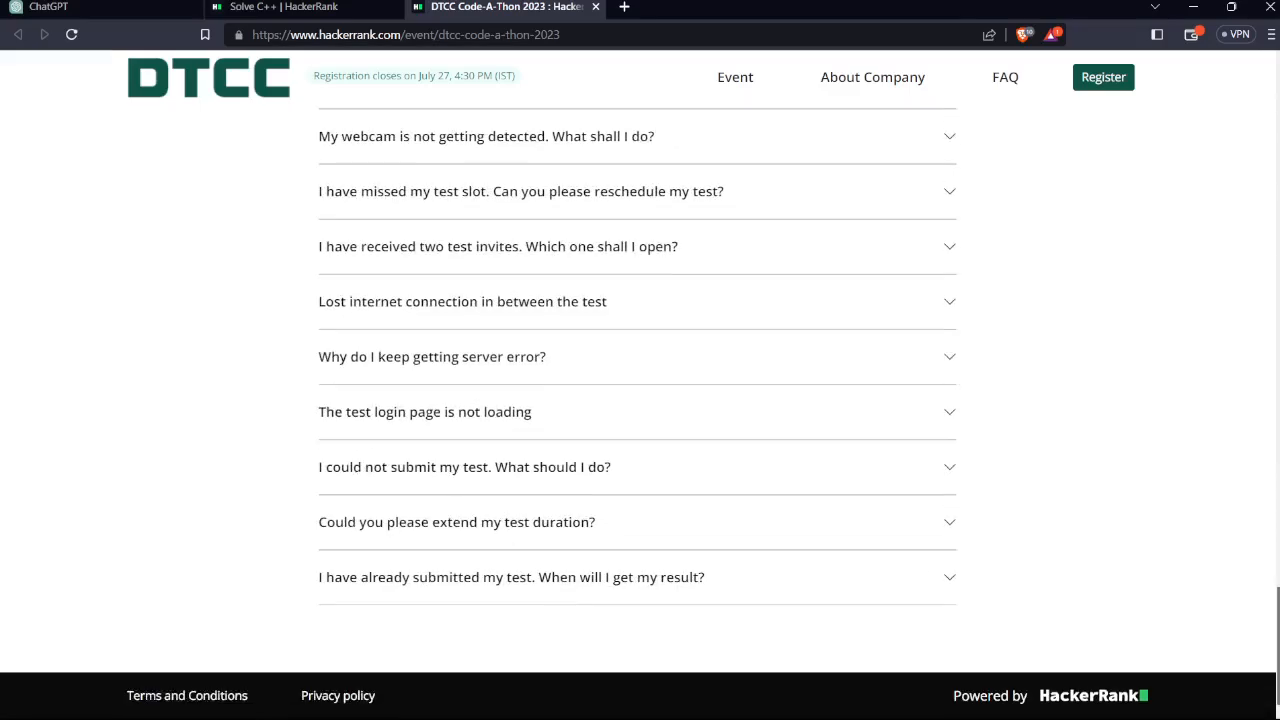